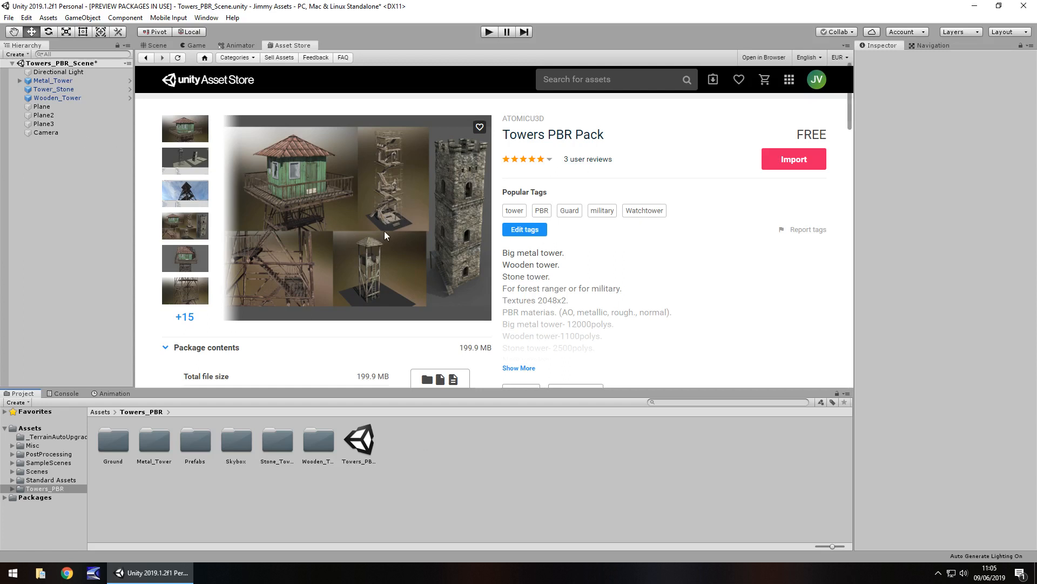
mouse_move(379, 211)
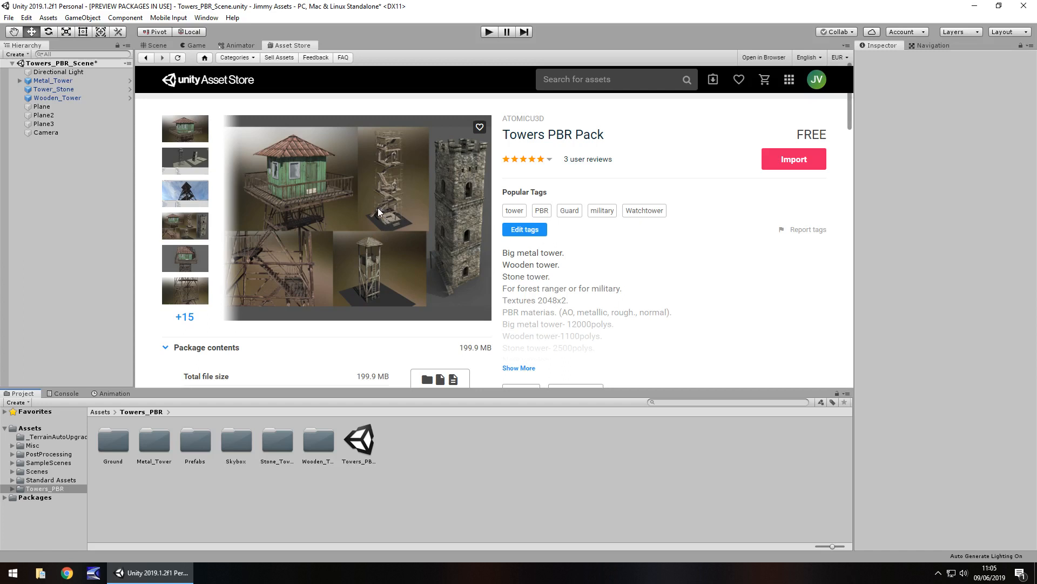
mouse_move(336, 187)
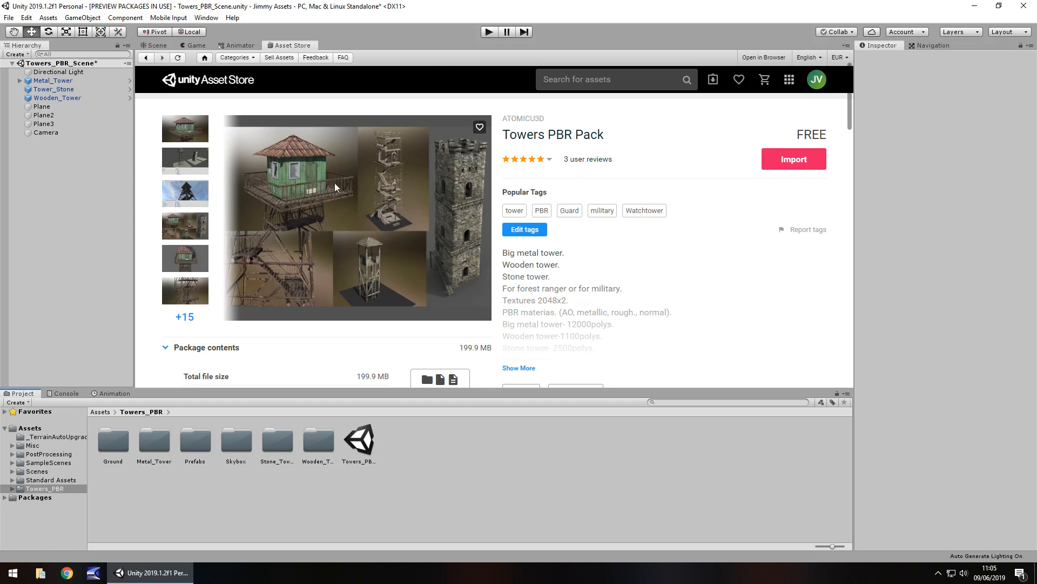
mouse_move(336, 203)
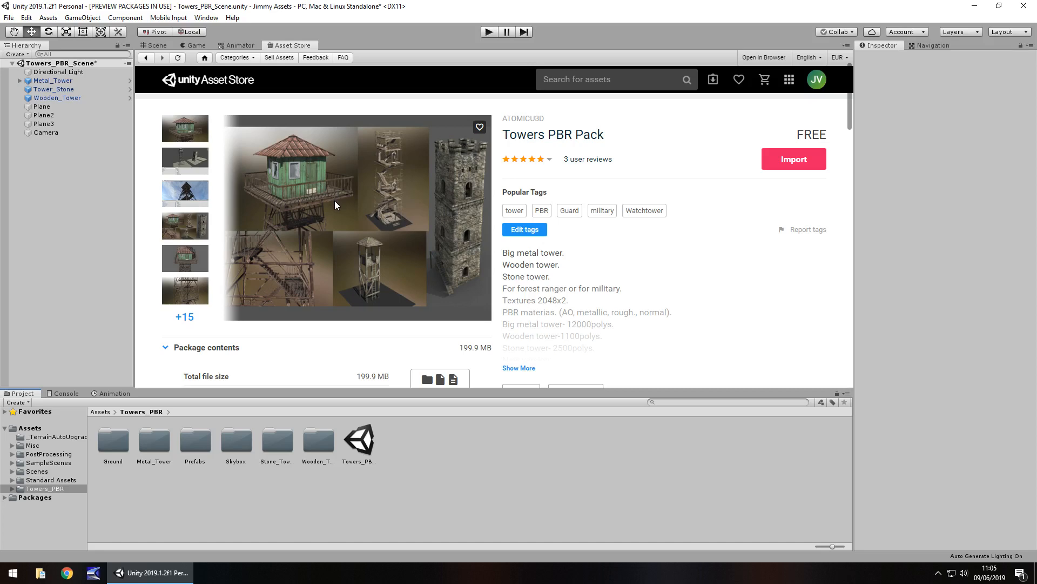
mouse_move(417, 214)
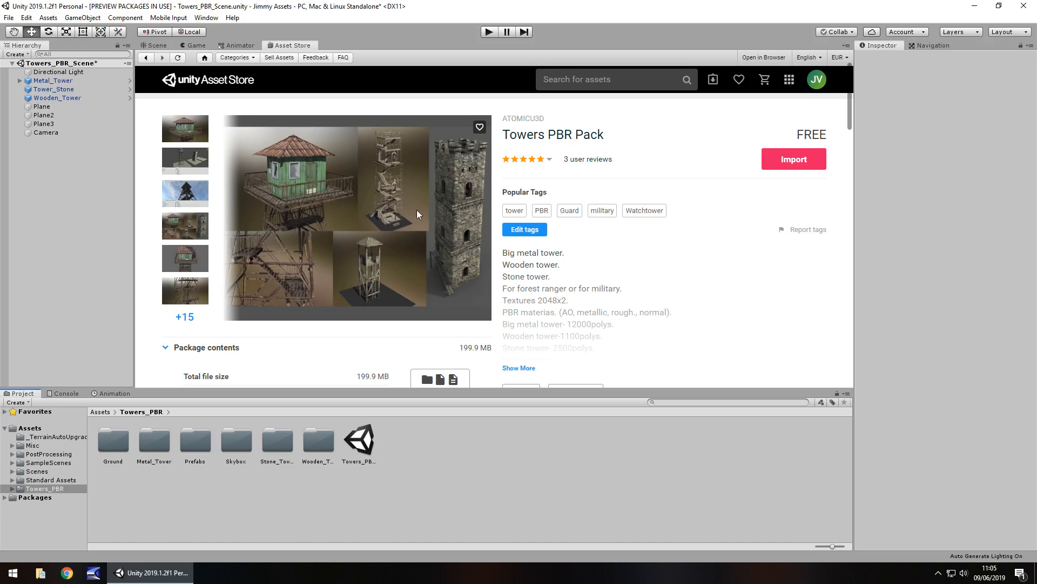
Step: Switch from the Asset Store page to the Scene view showing the placed towers
left_click(153, 46)
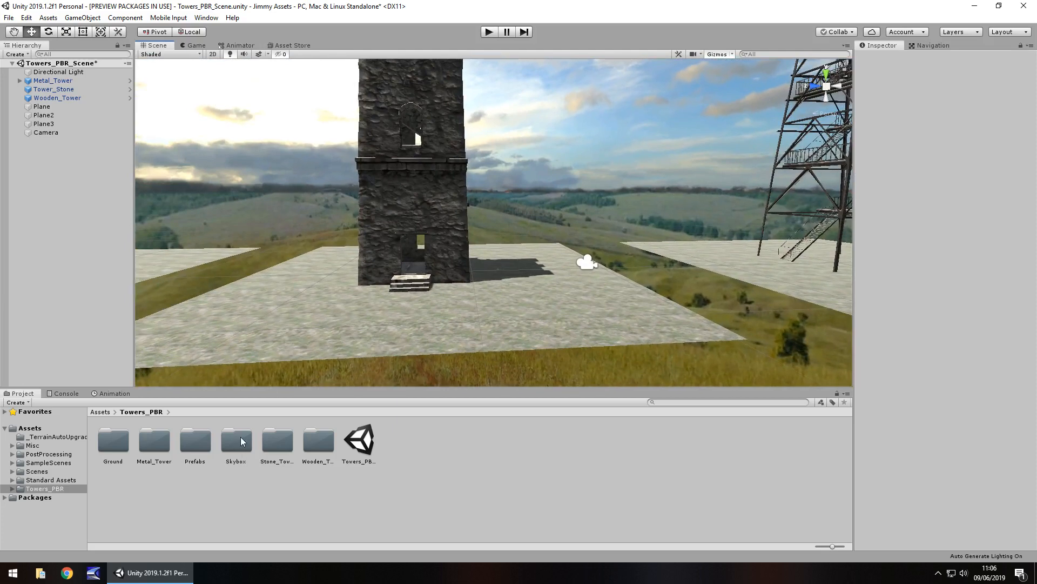
mouse_move(242, 49)
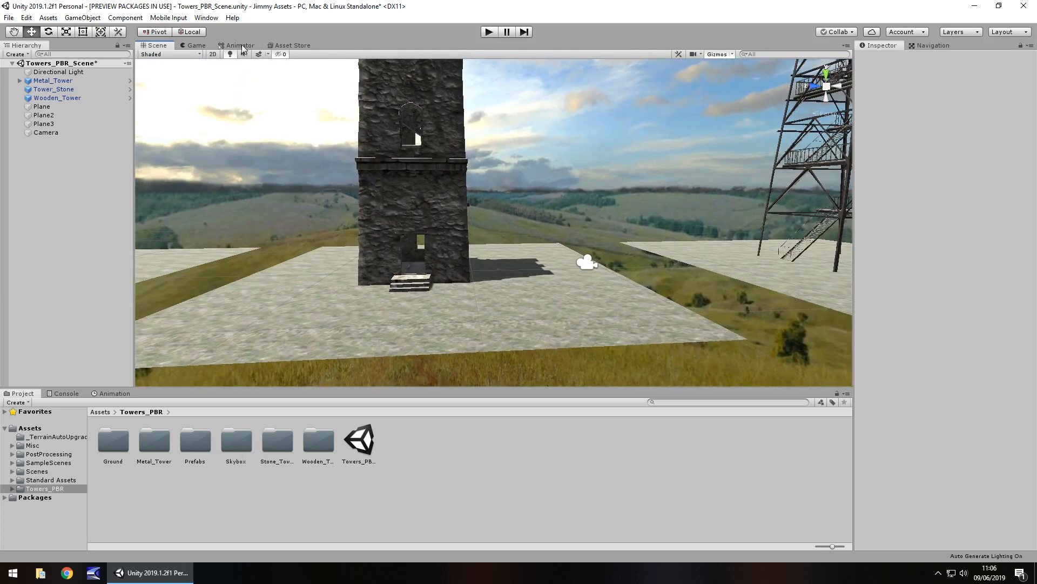
left_click(289, 45)
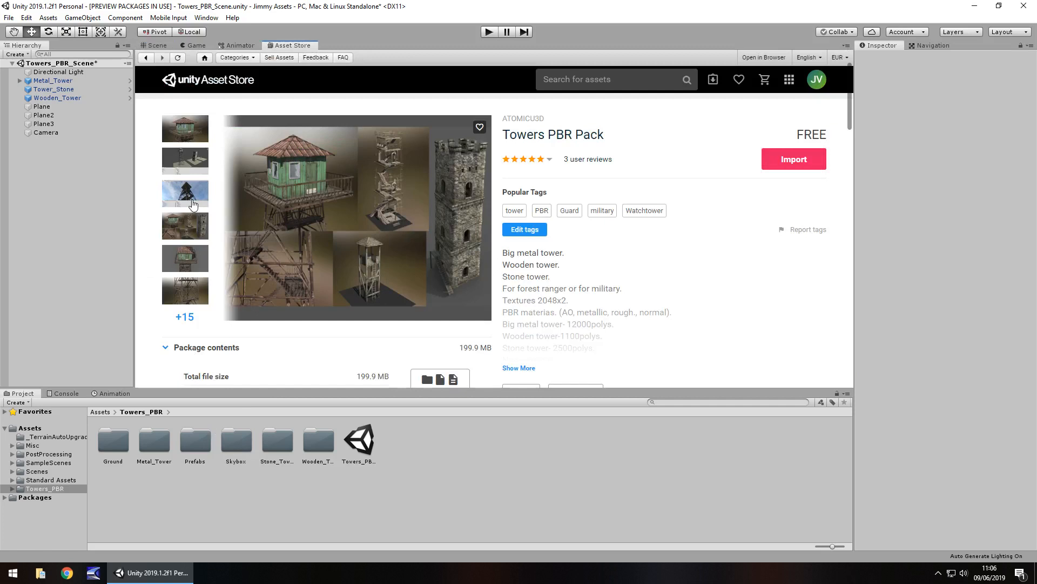
left_click(185, 192)
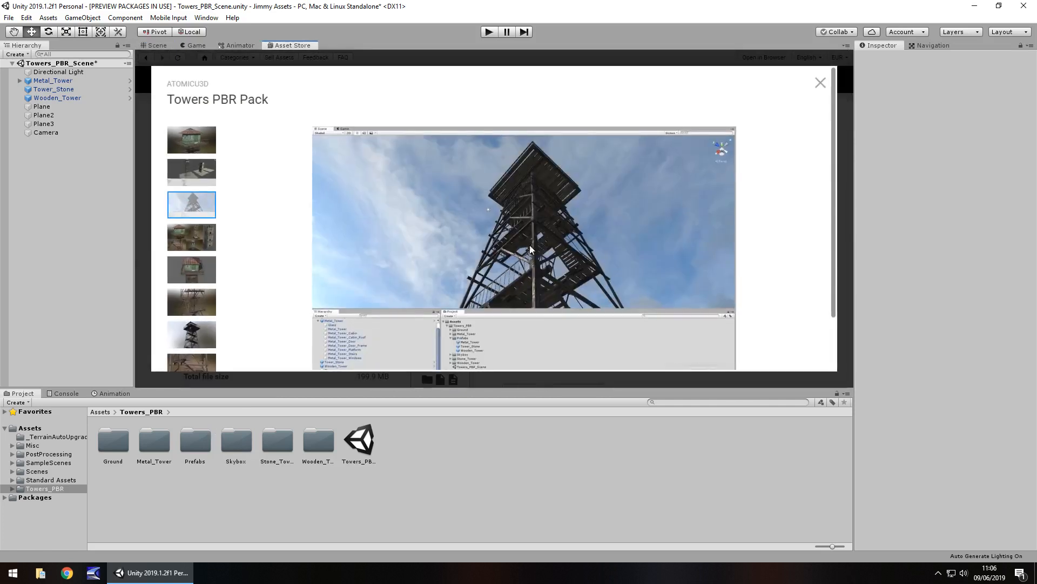
mouse_move(519, 171)
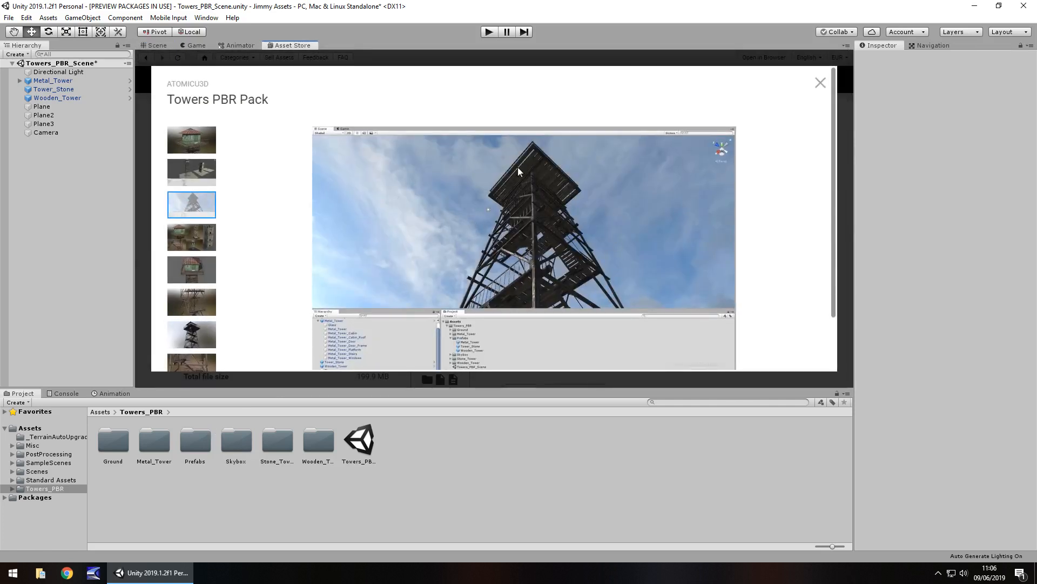
left_click(821, 83)
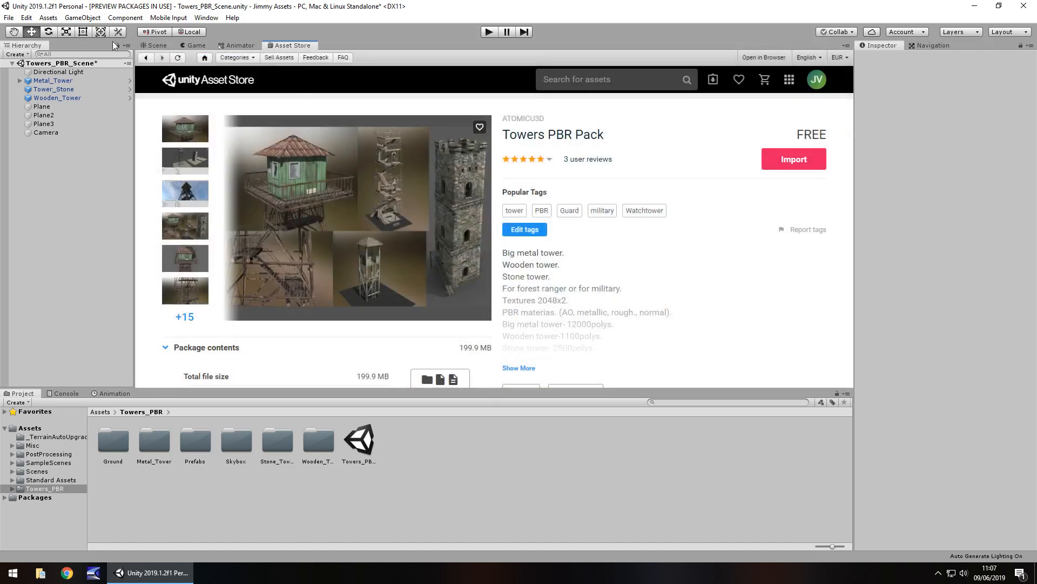
left_click(157, 45)
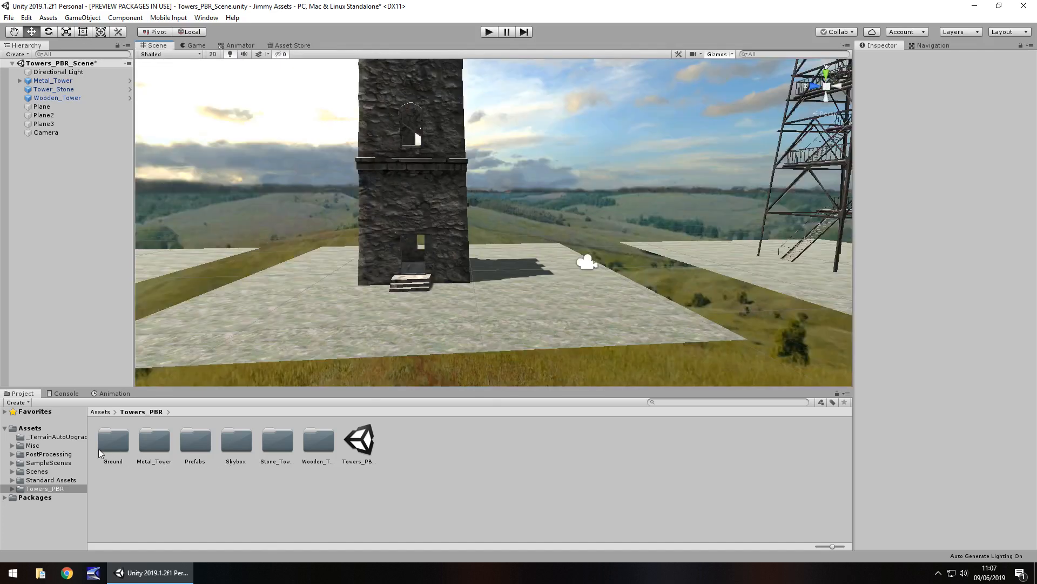
mouse_move(134, 489)
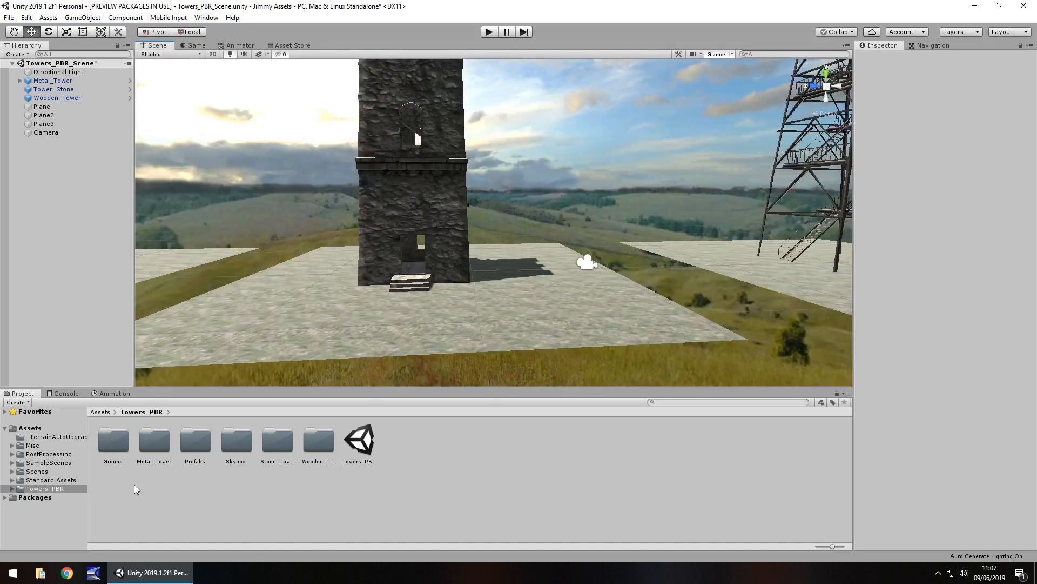
Step: Browse the Towers_PBR folders — Ground, Metal_Tower, Prefabs, Stone_Tower — ending on Metal_Tower's contents
double_click(113, 440)
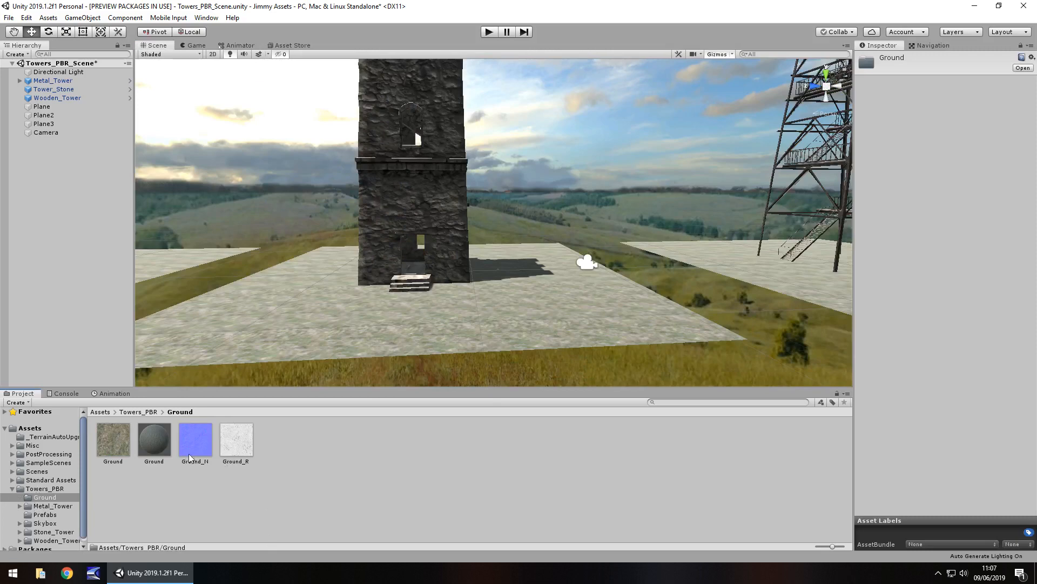
left_click(52, 506)
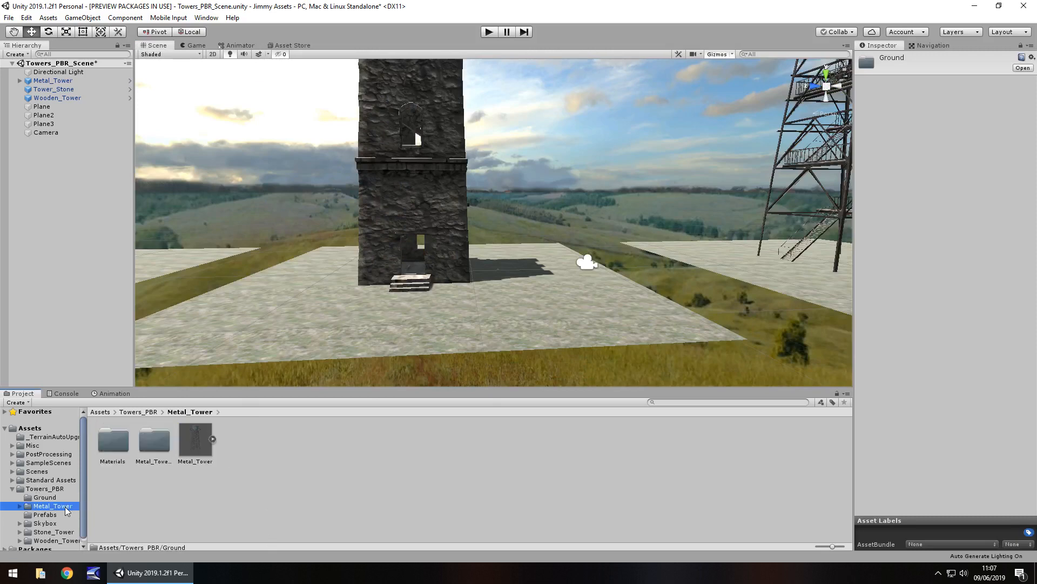
left_click(45, 515)
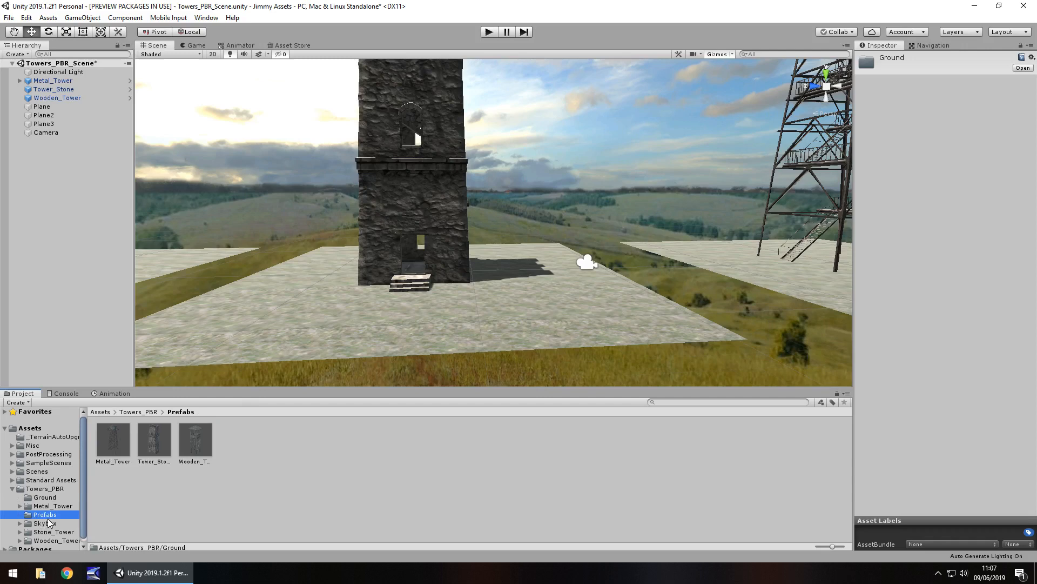
left_click(52, 531)
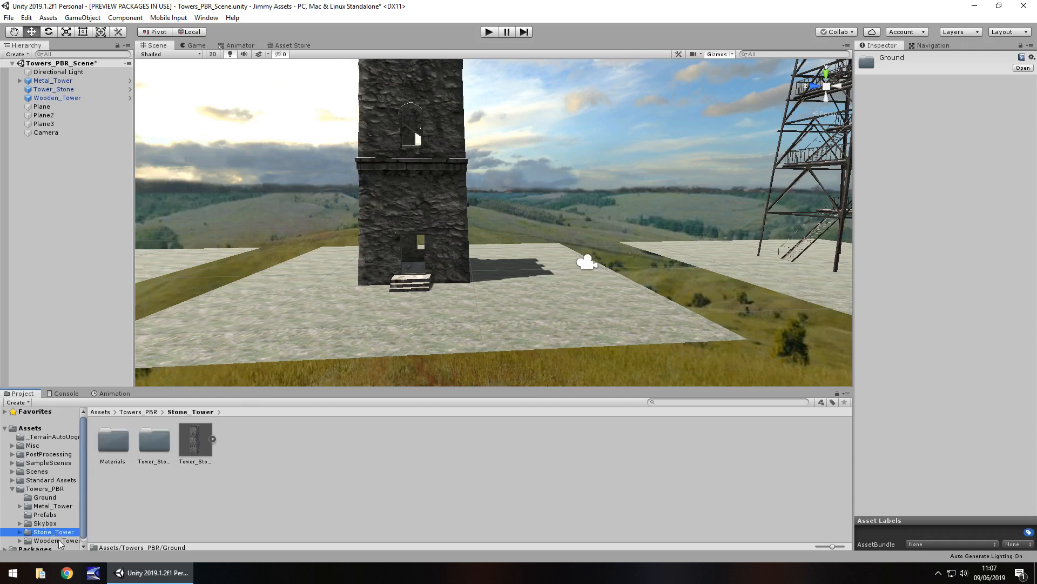
left_click(45, 514)
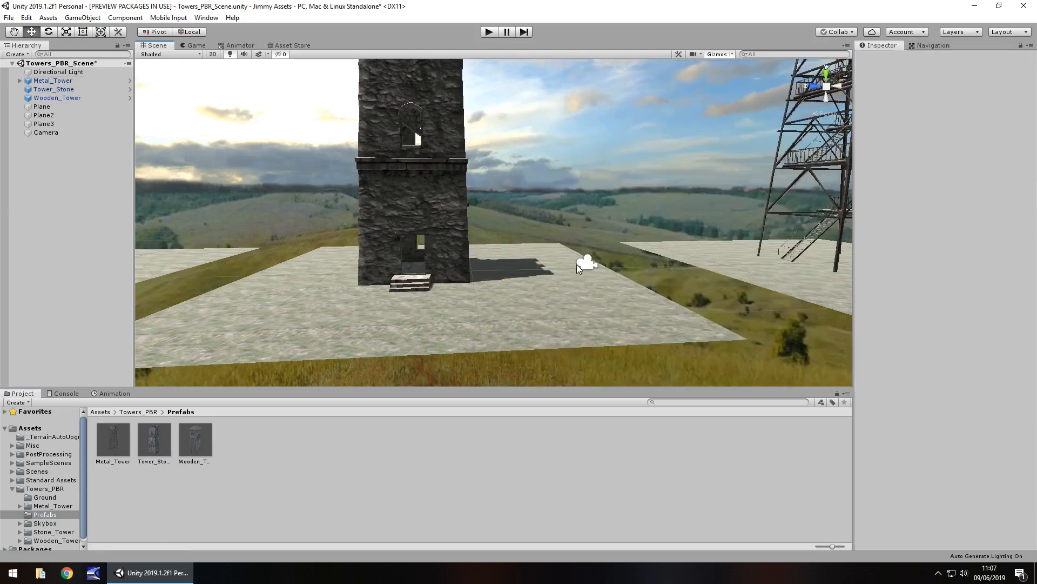
left_click(52, 506)
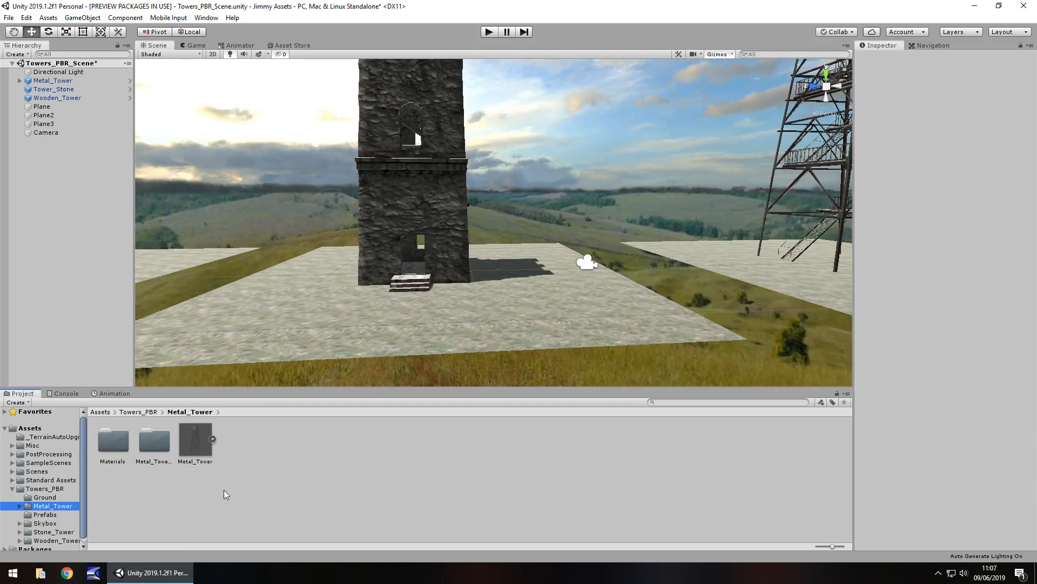
mouse_move(626, 261)
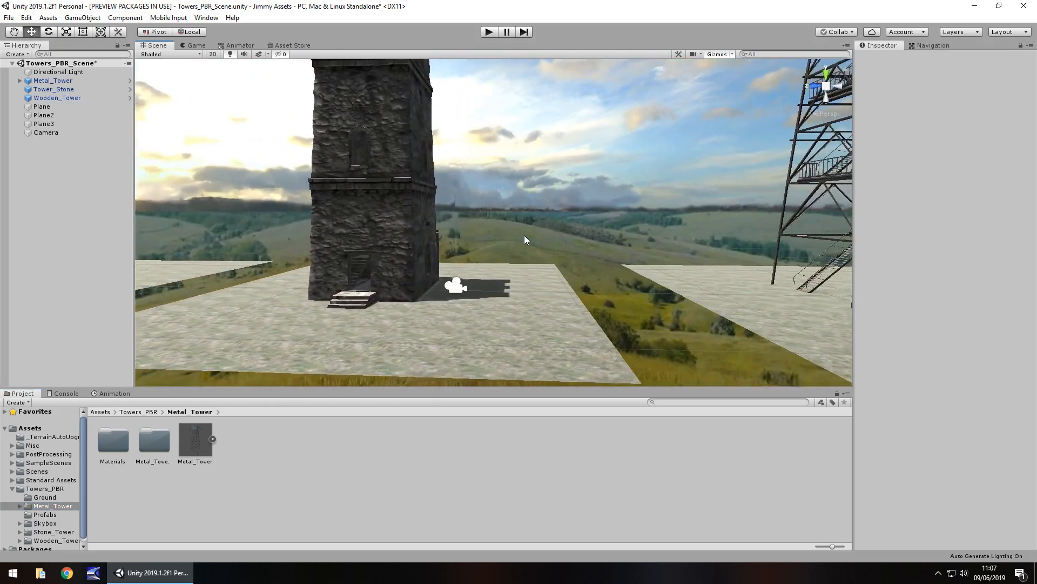
Step: View the tower scene through the game camera and select Camera to show its post-processing settings
left_click(194, 45)
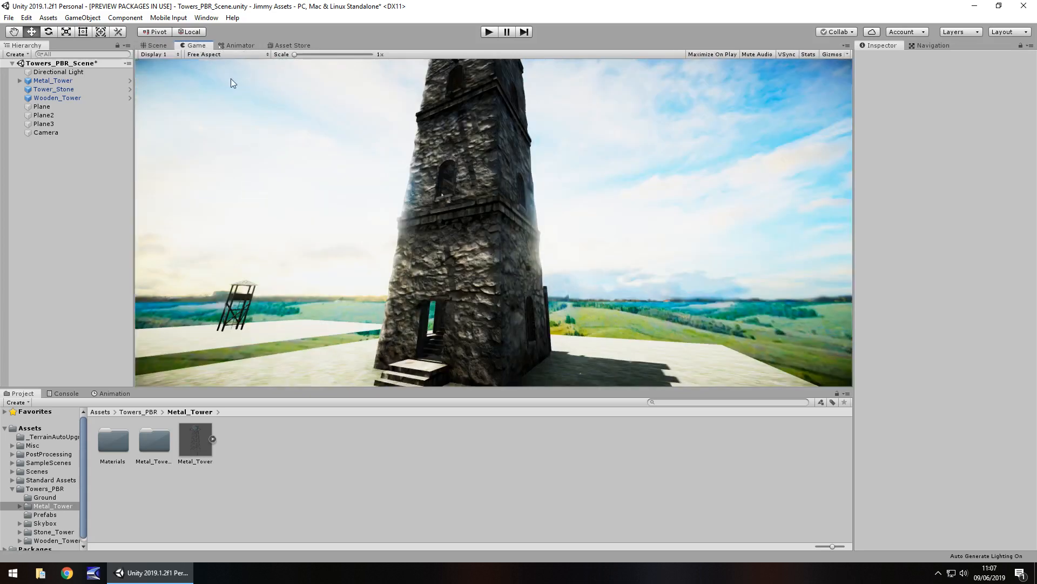
mouse_move(464, 222)
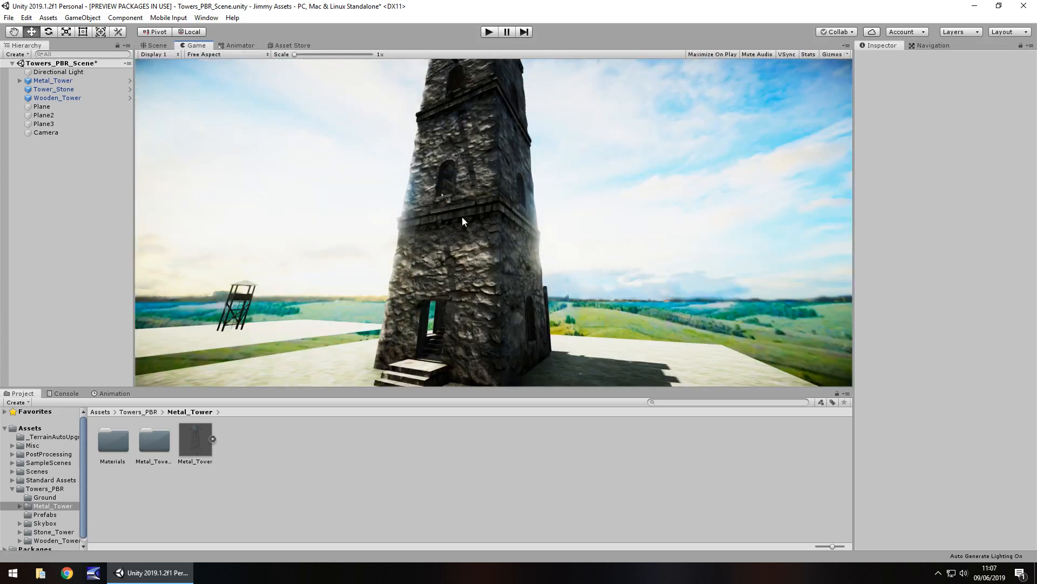
mouse_move(546, 316)
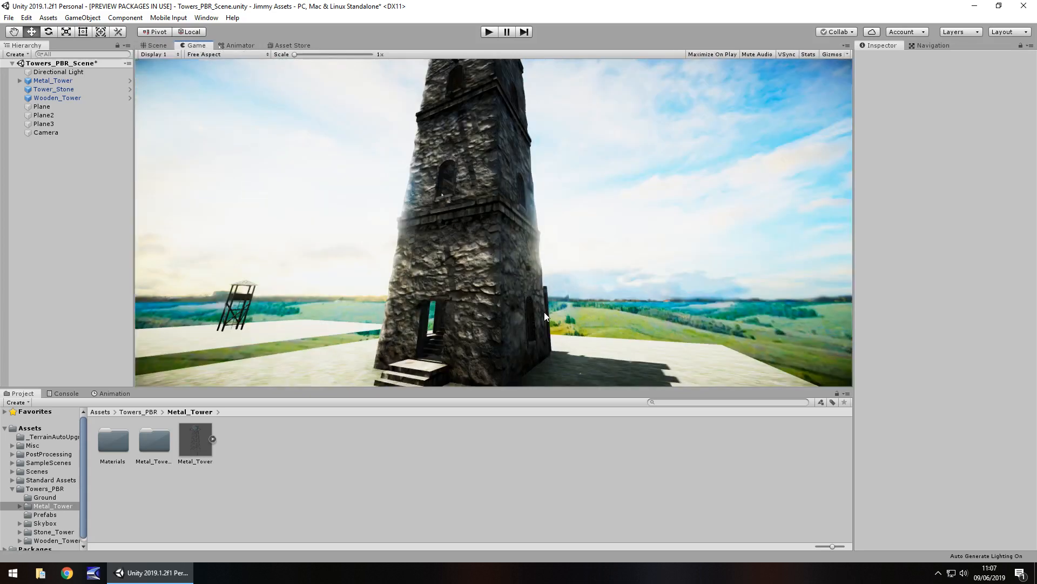
mouse_move(472, 222)
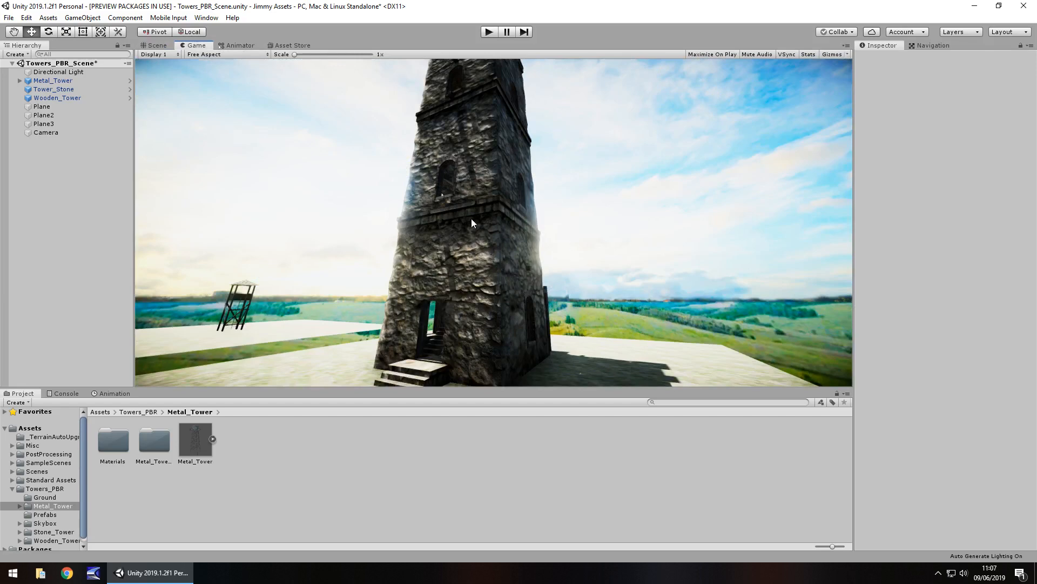
mouse_move(484, 137)
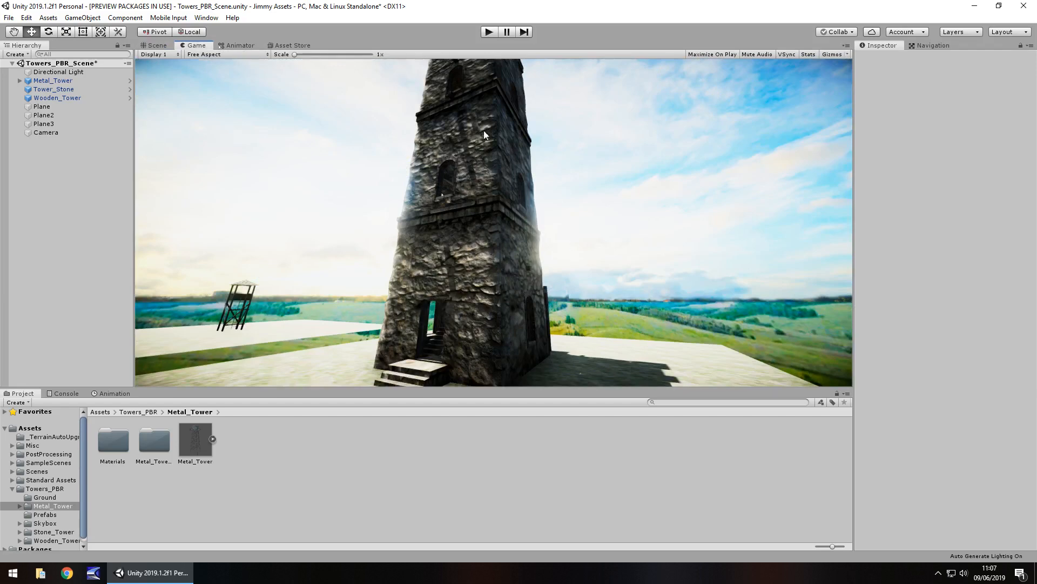
mouse_move(173, 83)
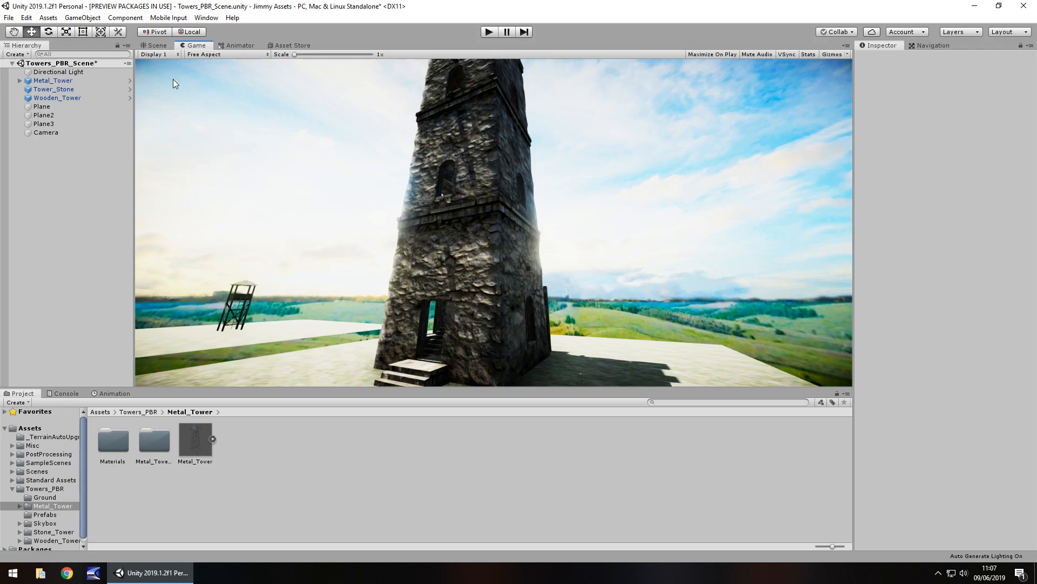
left_click(45, 132)
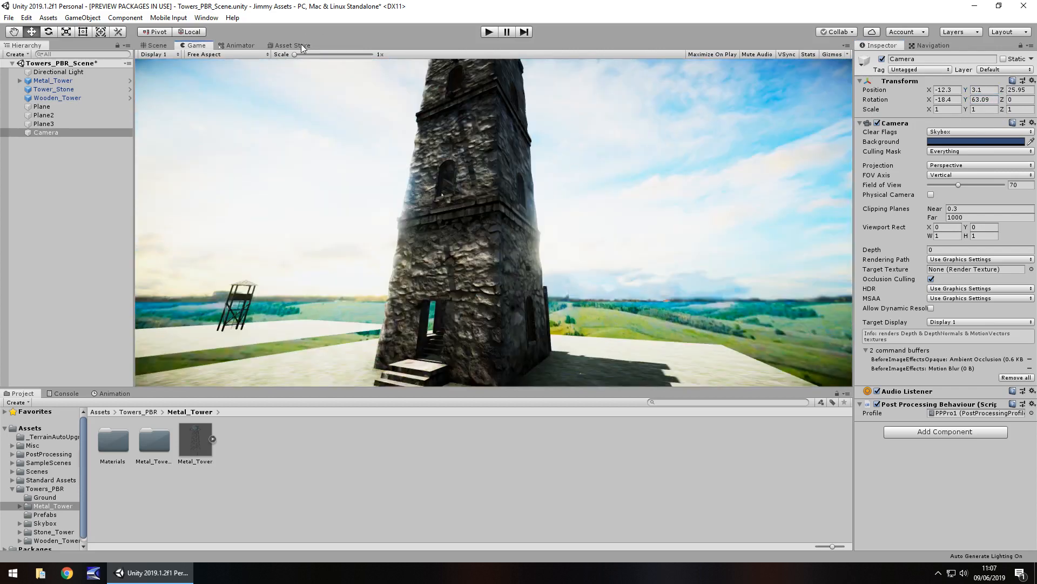
Step: Revisit the Towers PBR Pack store page, then return to the Scene view
left_click(289, 45)
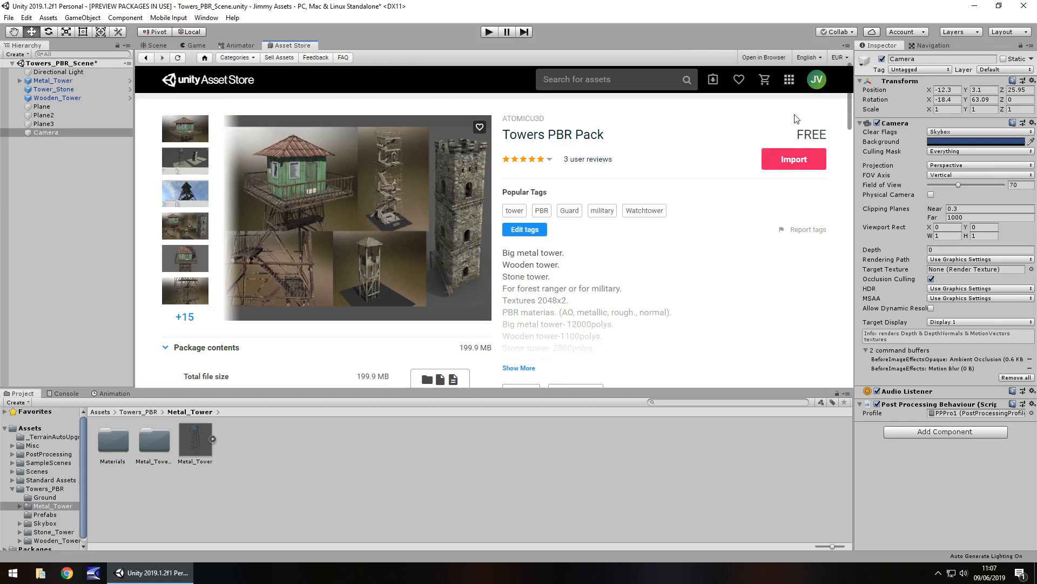
mouse_move(542, 250)
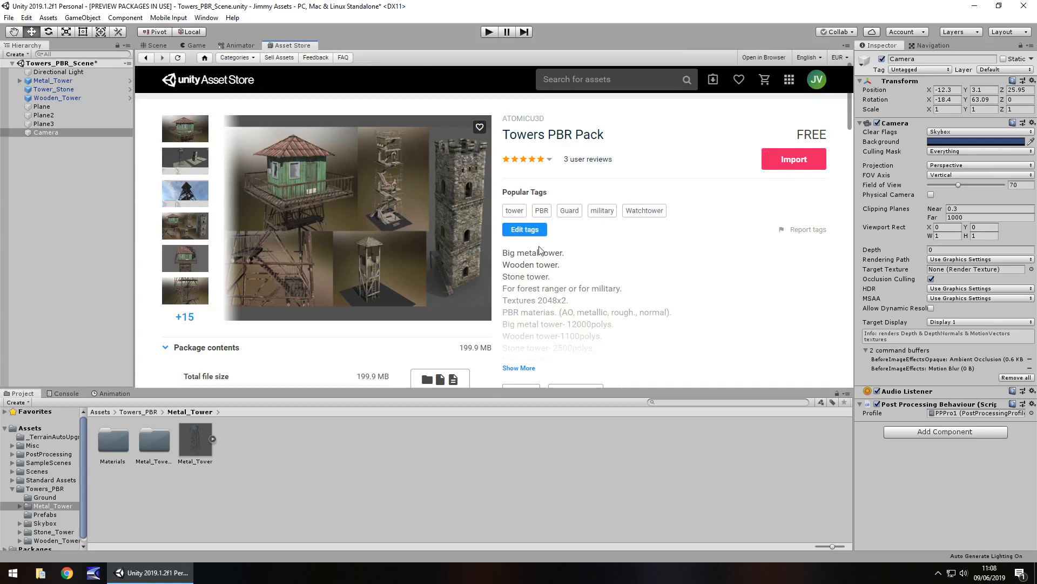
mouse_move(469, 356)
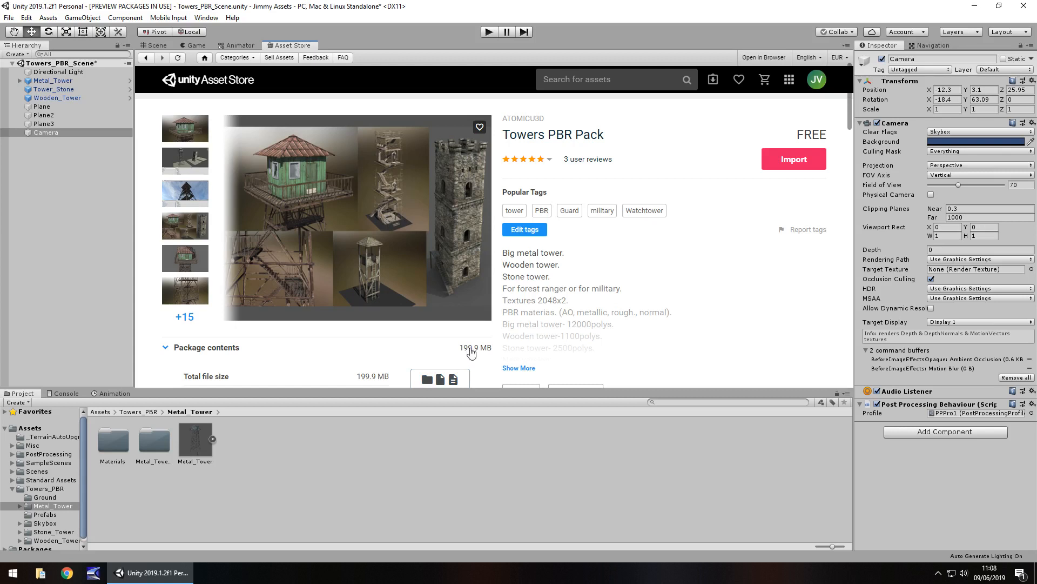
mouse_move(653, 307)
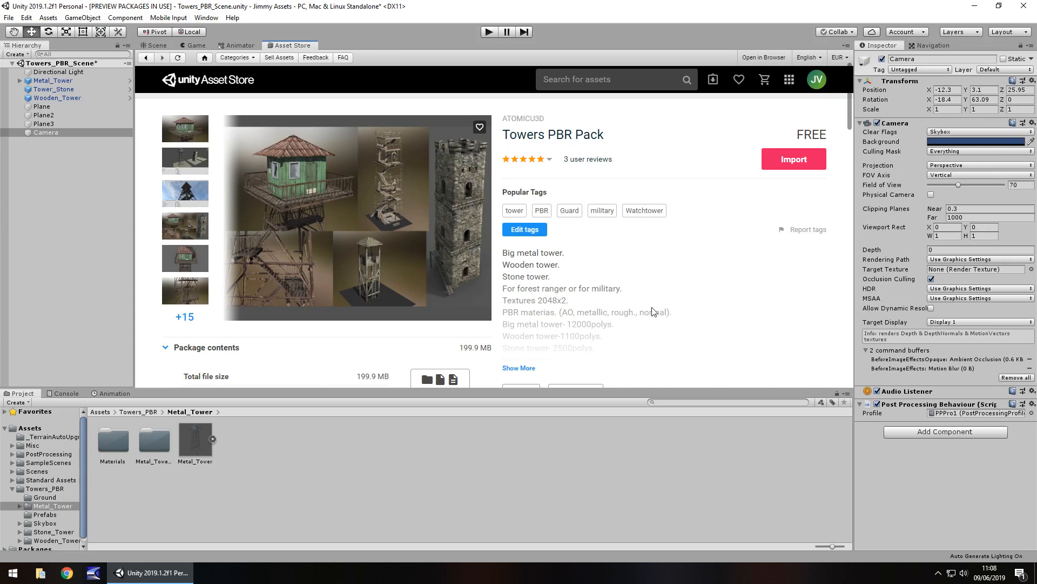
mouse_move(603, 267)
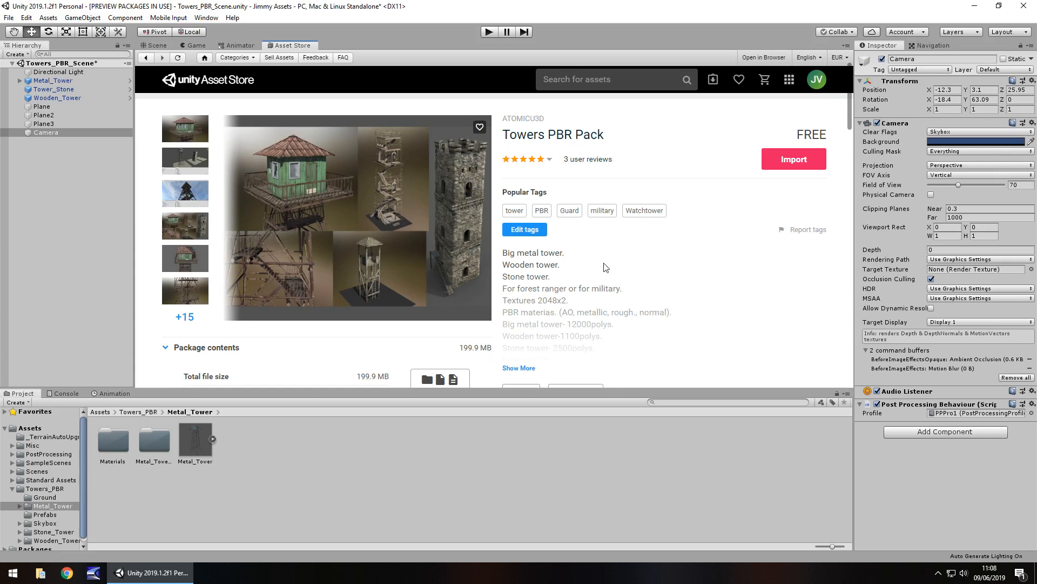
left_click(155, 46)
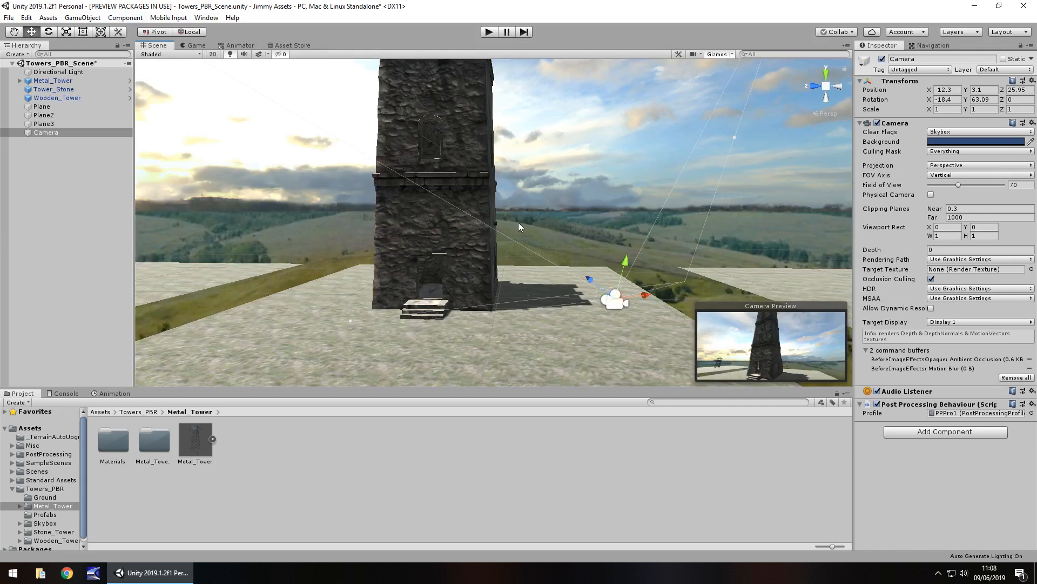
mouse_move(464, 303)
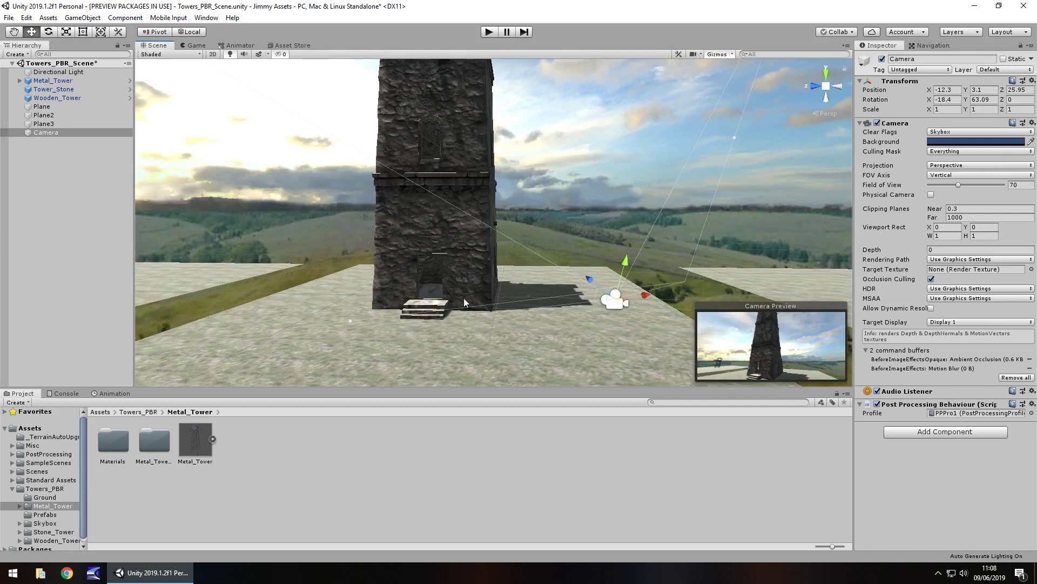
mouse_move(588, 308)
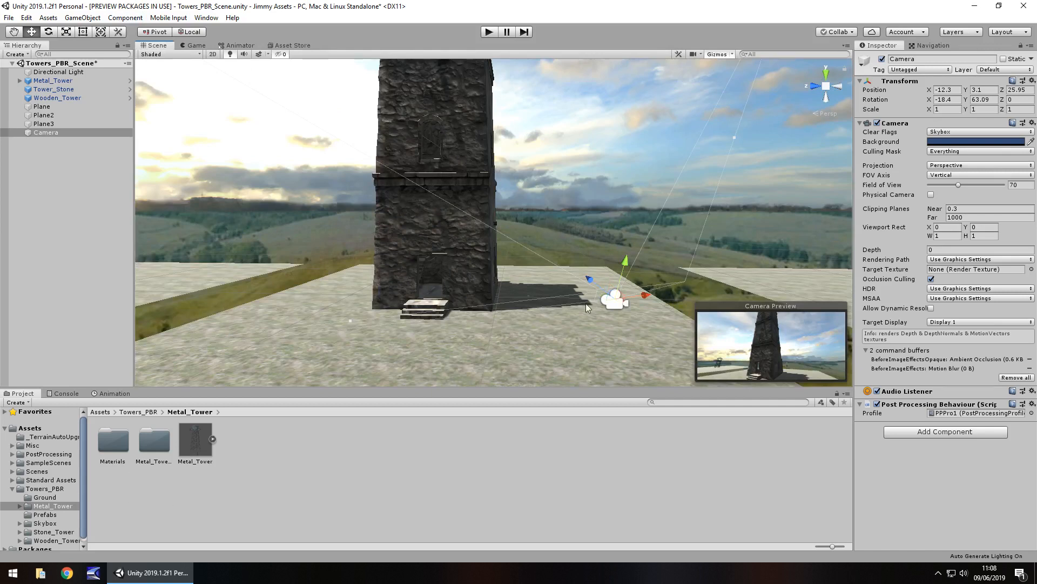
mouse_move(407, 323)
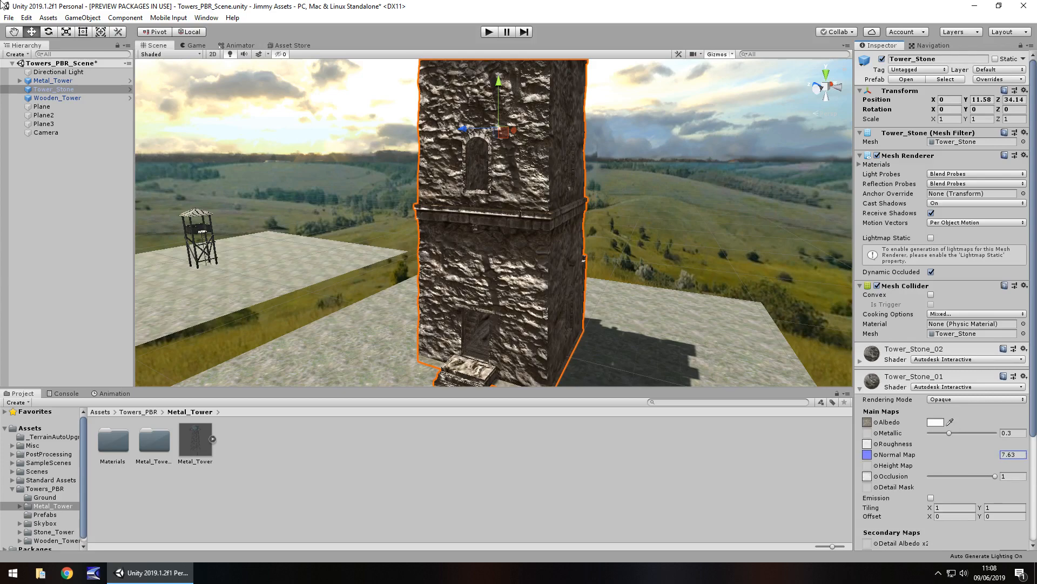
Step: Show the weathered stone tower (normal strength 7.63) through the game camera
left_click(195, 46)
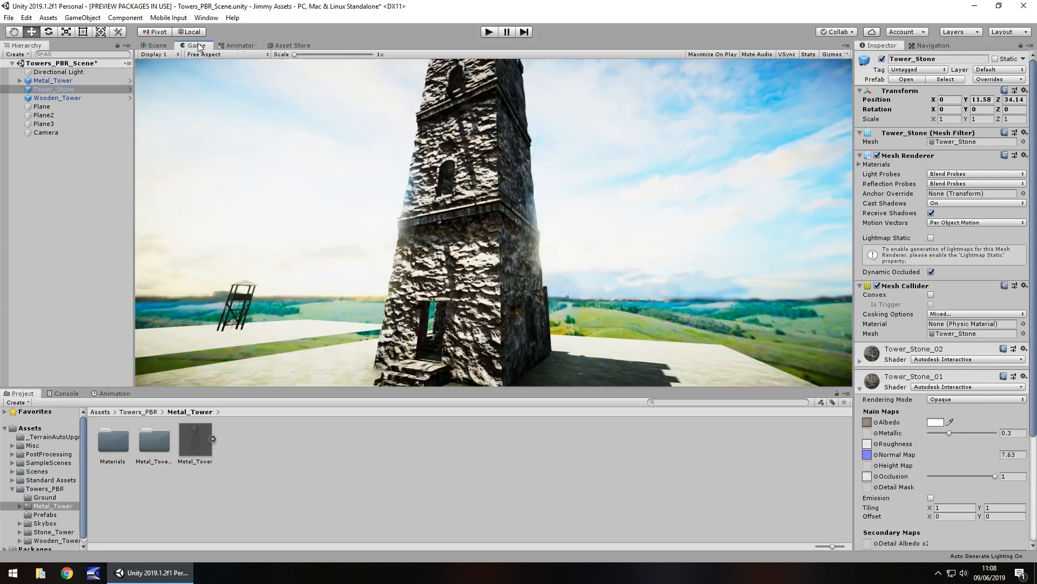
mouse_move(503, 199)
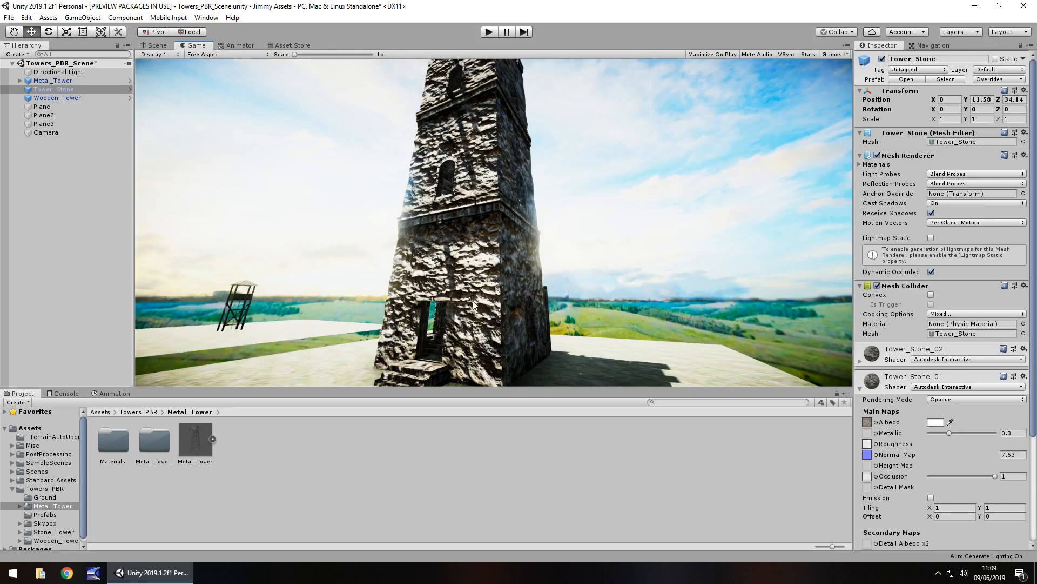
mouse_move(352, 269)
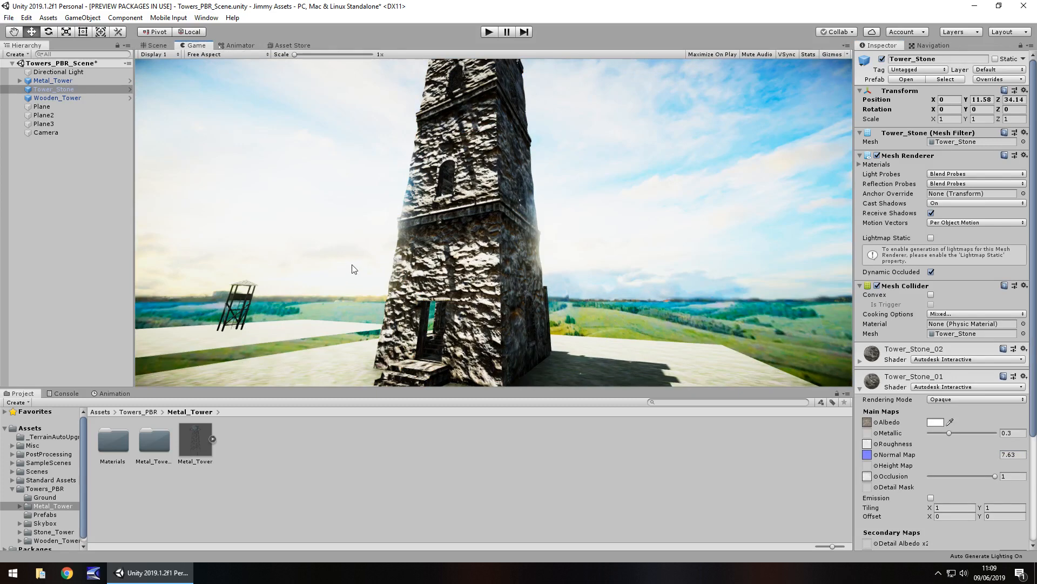
mouse_move(516, 334)
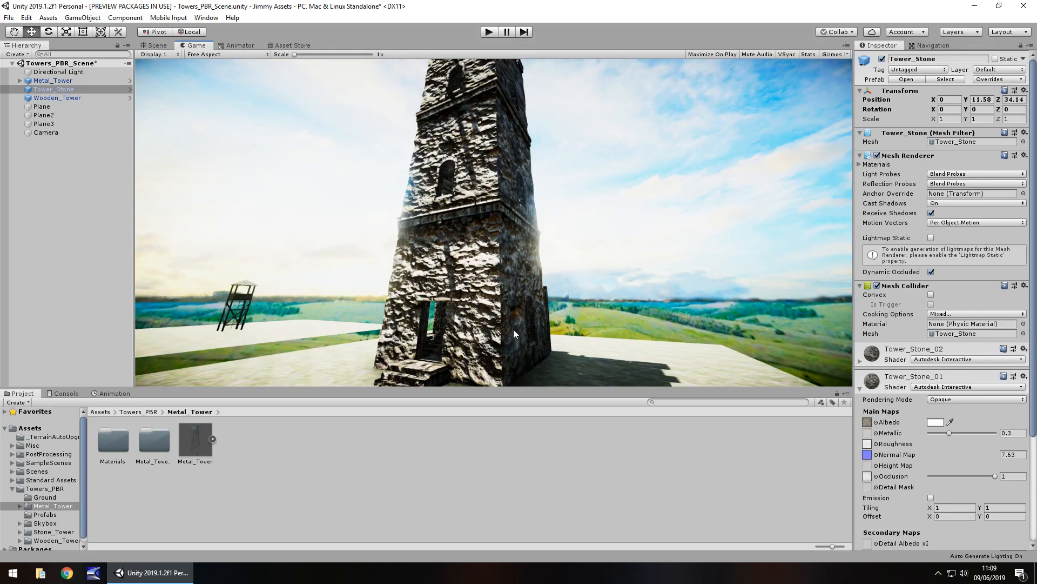
mouse_move(177, 55)
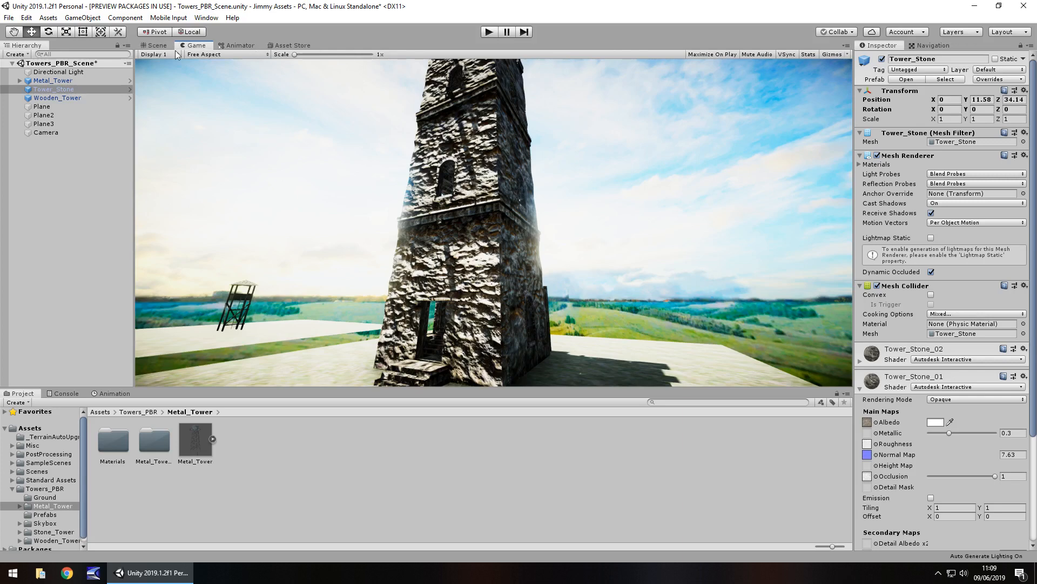
mouse_move(156, 64)
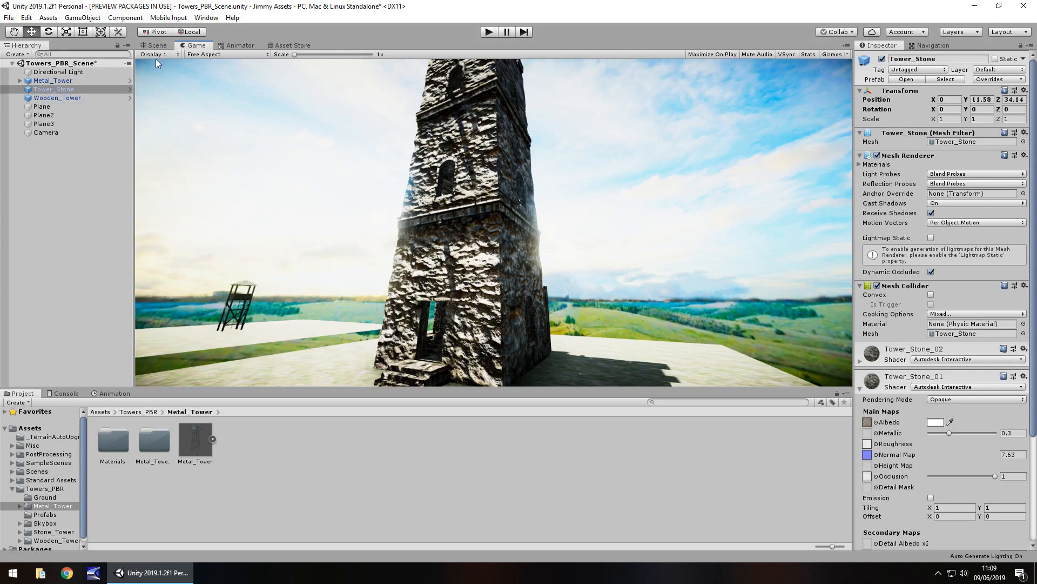
mouse_move(155, 88)
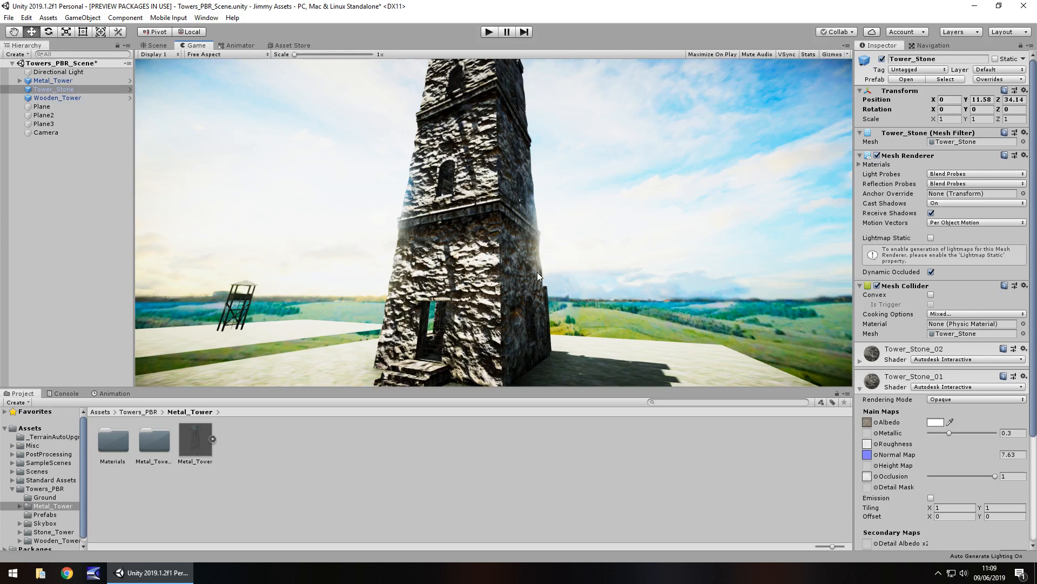
mouse_move(442, 267)
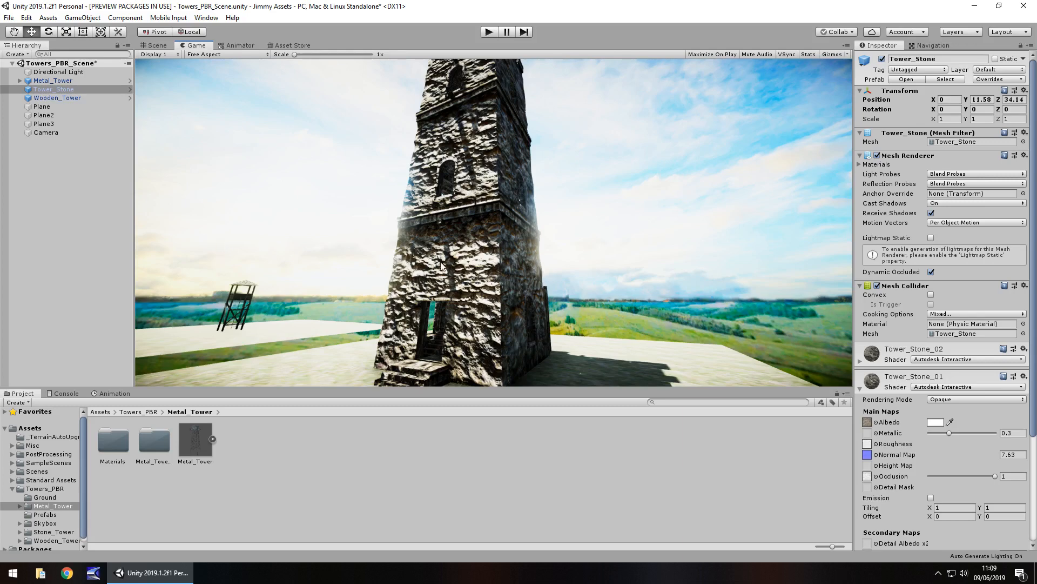
mouse_move(335, 221)
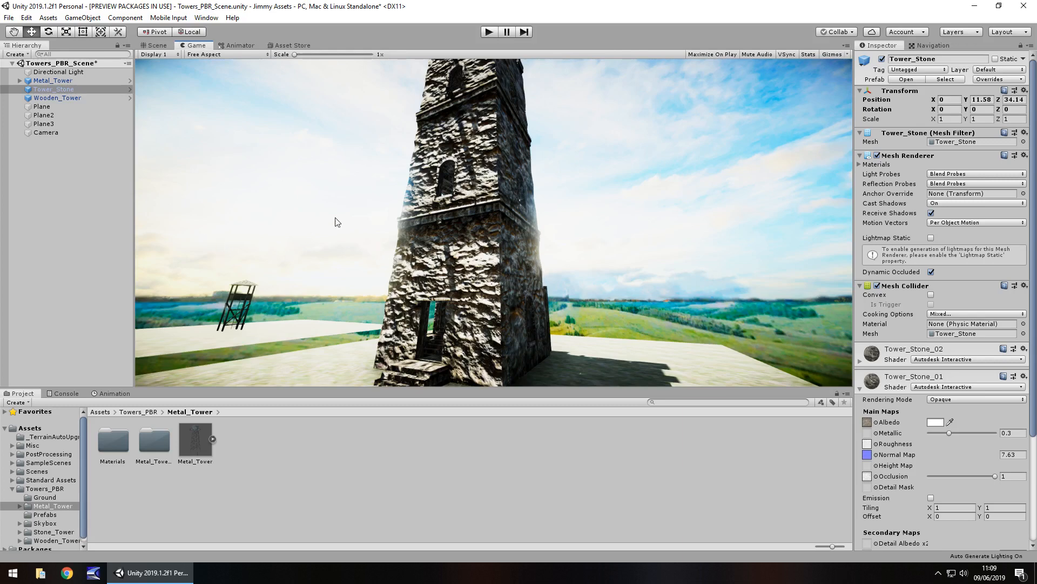